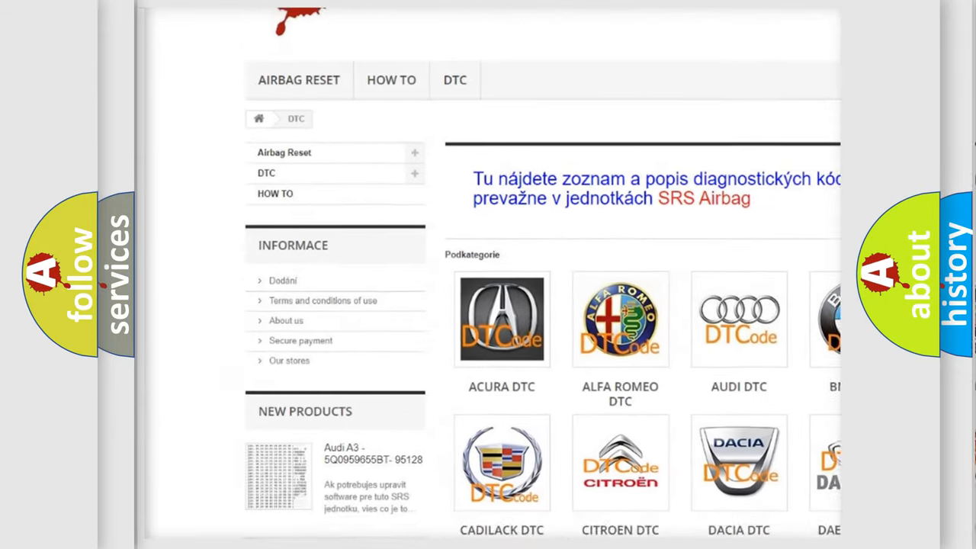
Step: Scroll down past the brand logos into the B-series trouble code listing
{"action": "scroll", "scroll_direction": "down", "scroll_amount": 3}
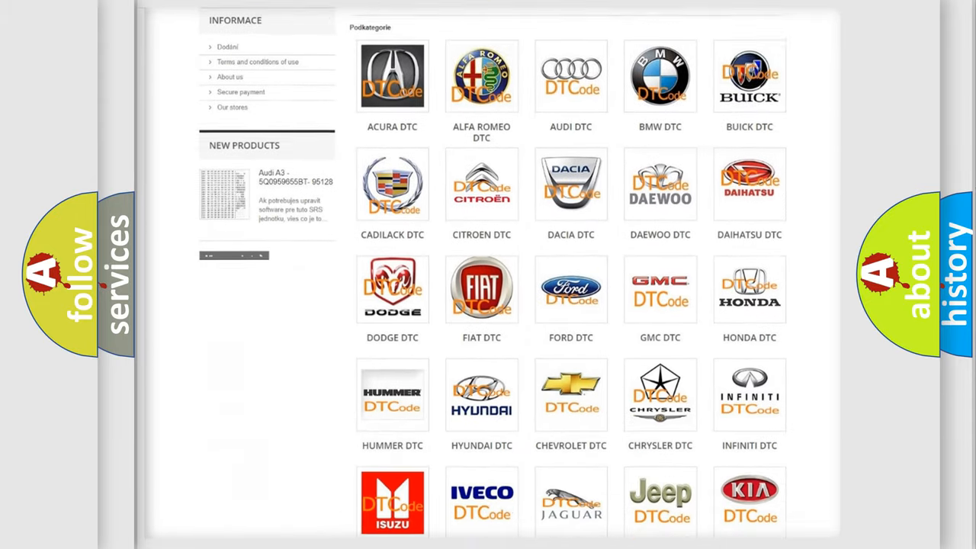
{"action": "scroll", "scroll_direction": "down", "scroll_amount": 3}
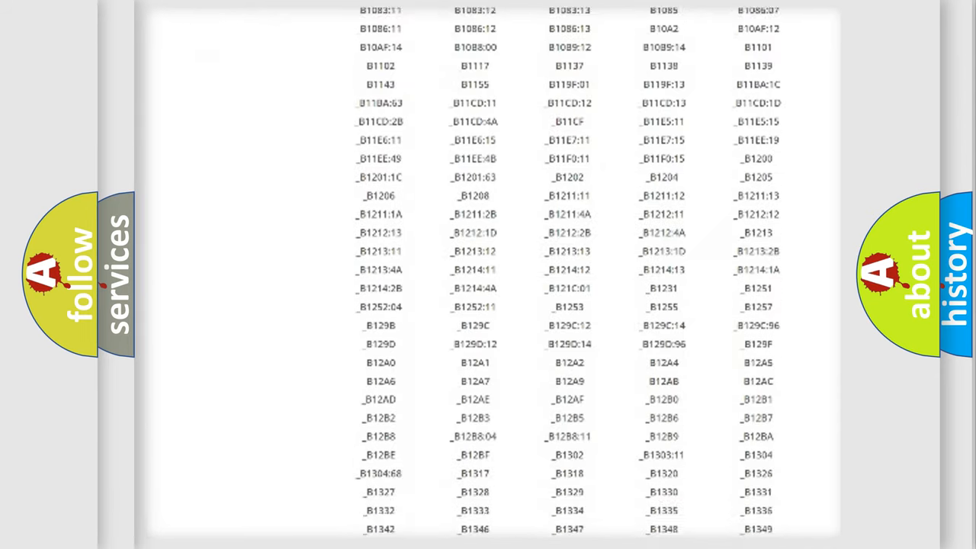
{"action": "scroll", "scroll_direction": "down", "scroll_amount": 3}
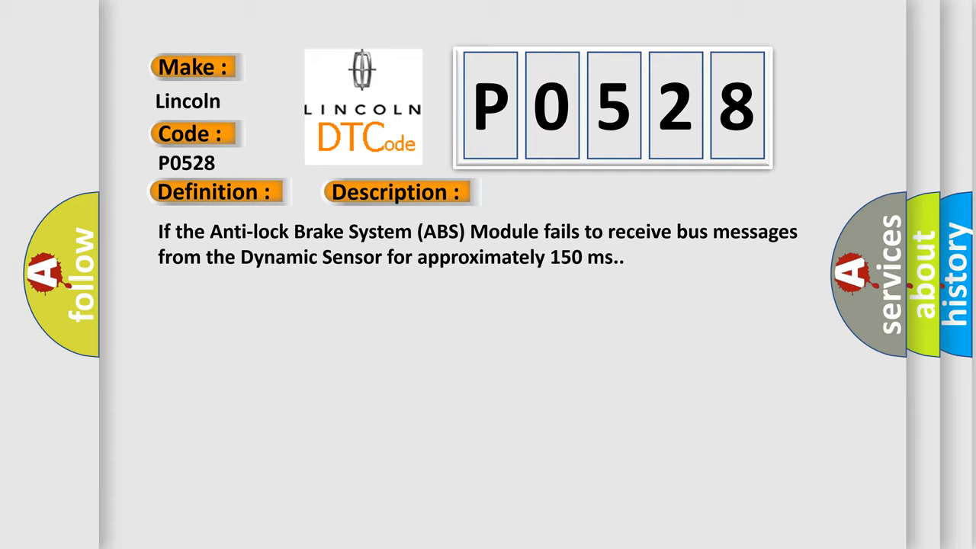
Step: Advance the P0528 slide to reveal the cause: CAN B or CAN C bus circuits open or shorted
{"action": "left_click", "coordinate": [558, 193]}
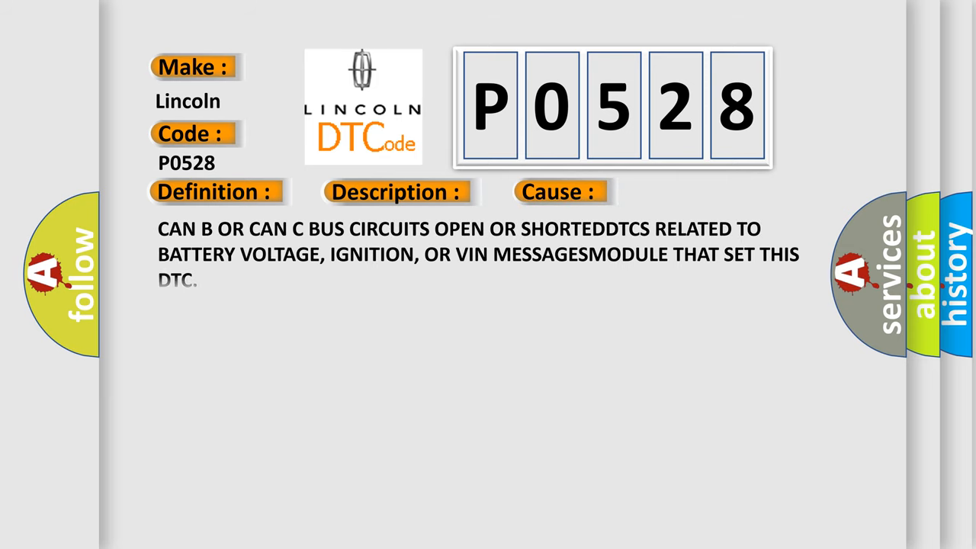